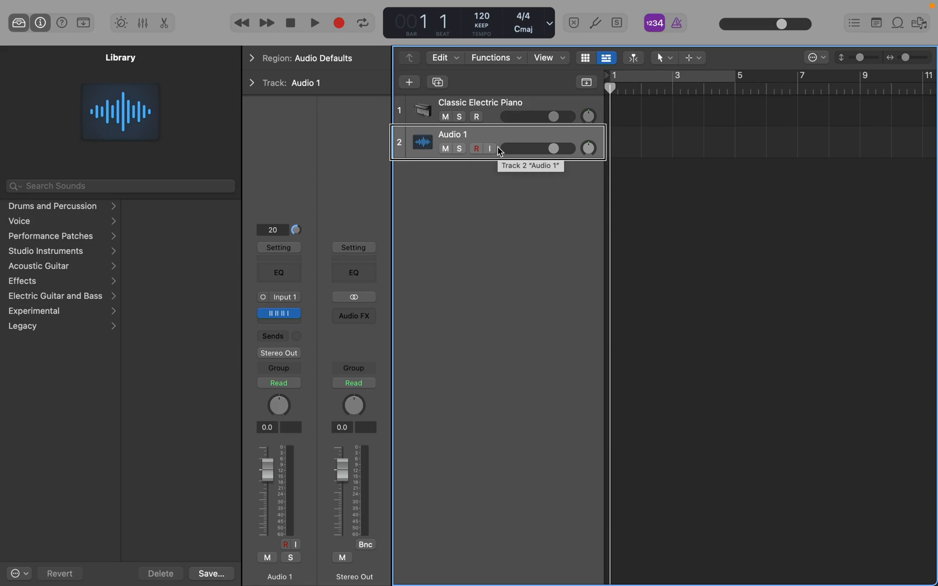
pyautogui.moveTo(575, 230)
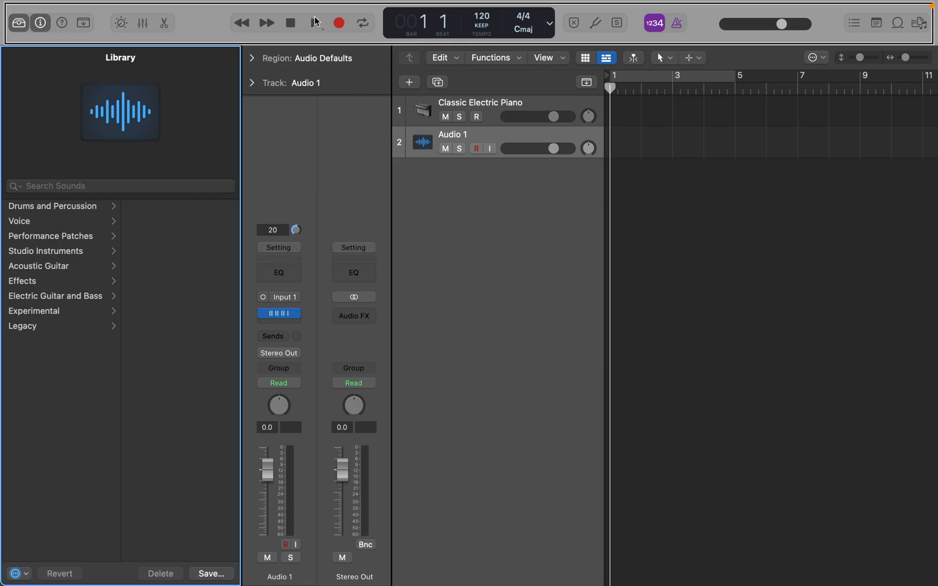
pyautogui.moveTo(315, 22)
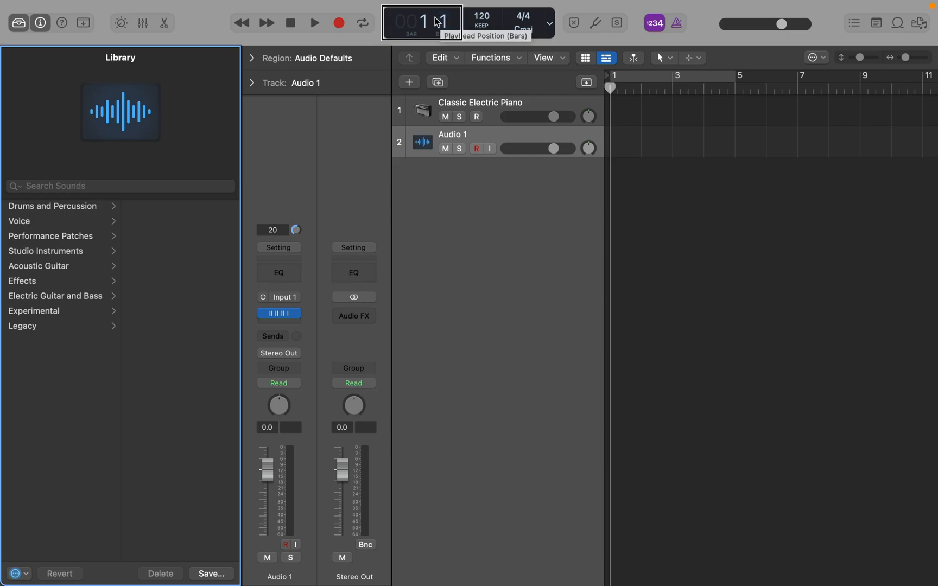
pyautogui.moveTo(481, 15)
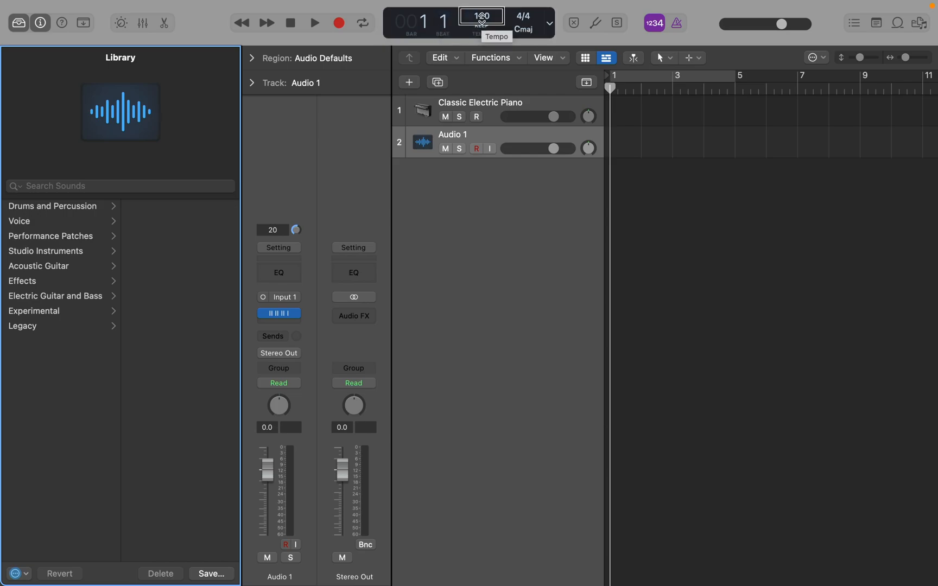
pyautogui.moveTo(521, 16)
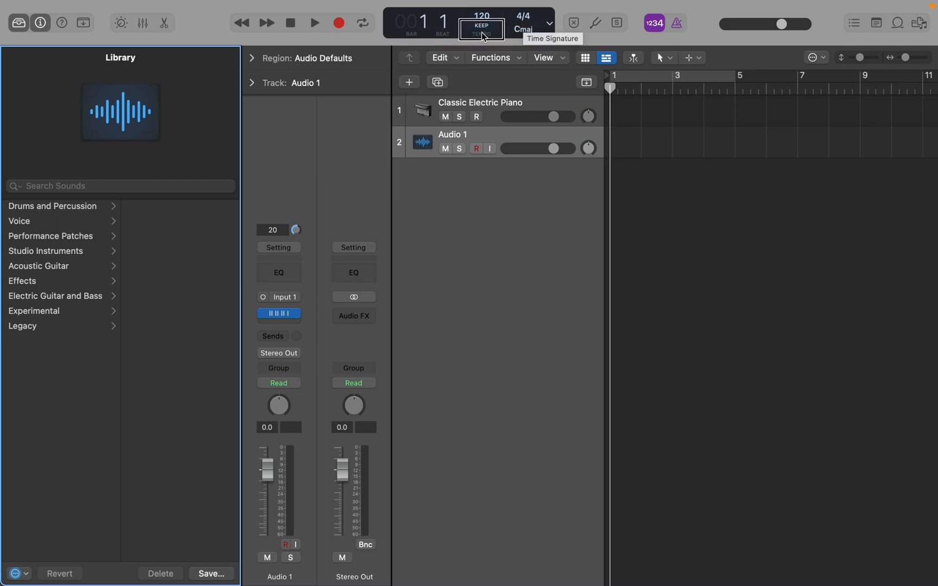
pyautogui.moveTo(481, 31)
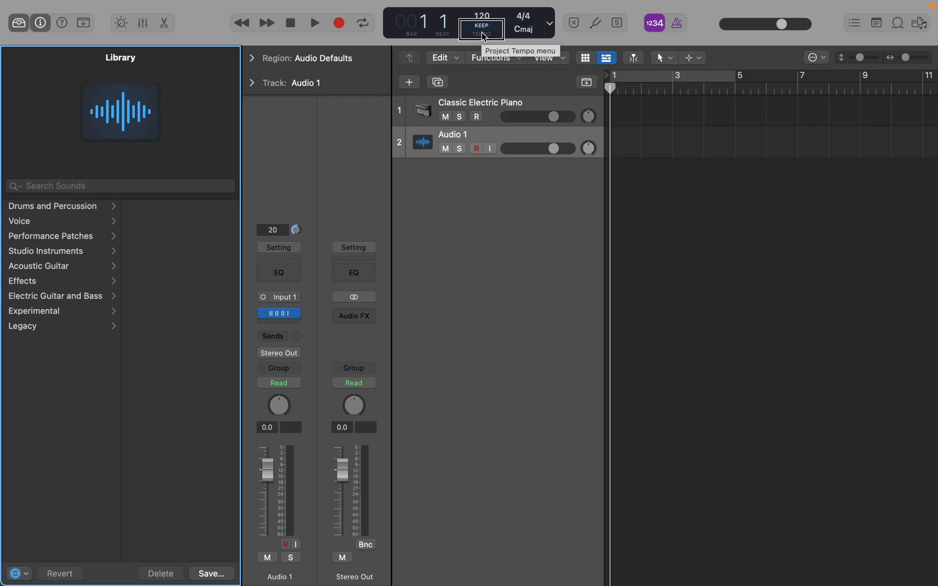
# Step: Switch the Smart Tempo mode from KEEP to ADAPT so the tempo follows recordings
pyautogui.click(482, 28)
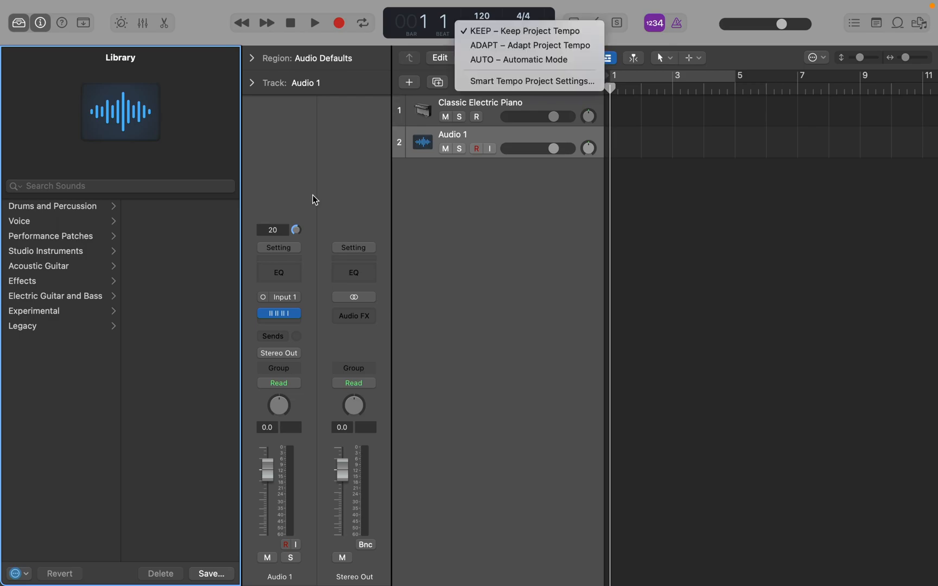
pyautogui.moveTo(529, 31)
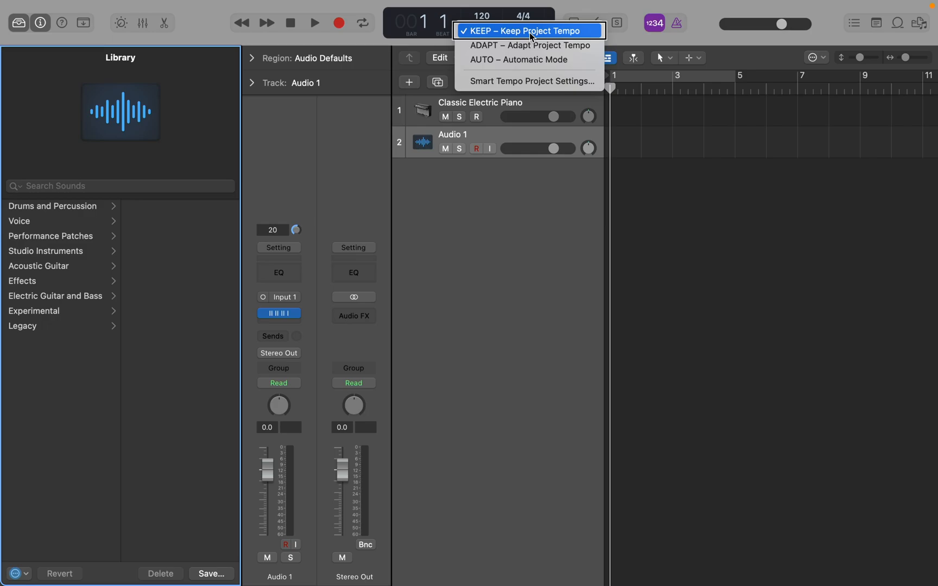
pyautogui.moveTo(528, 44)
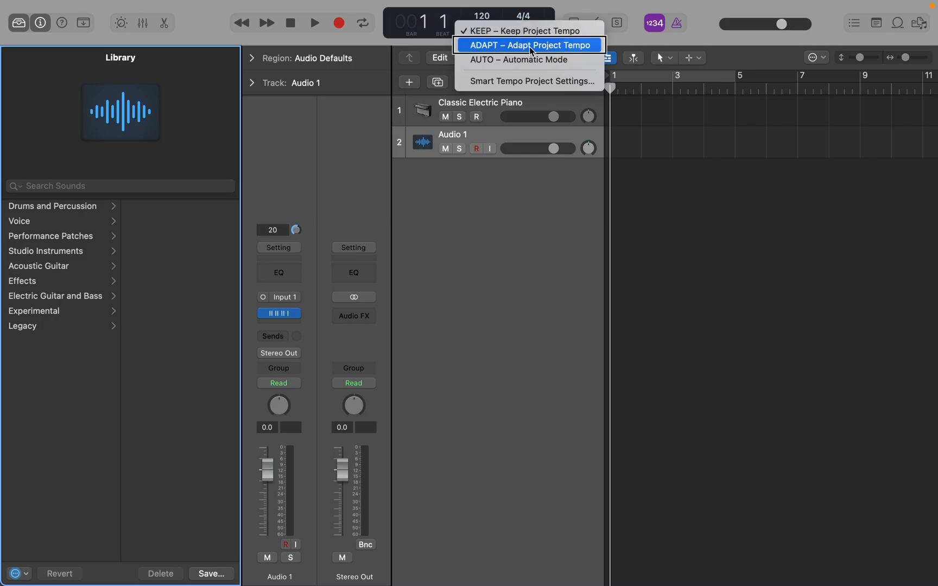
pyautogui.click(528, 45)
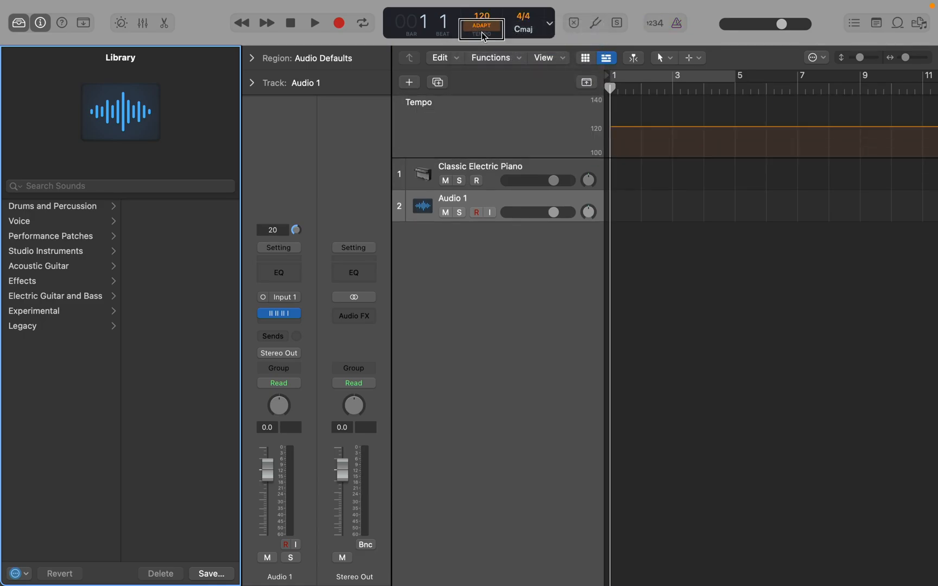
pyautogui.moveTo(481, 27)
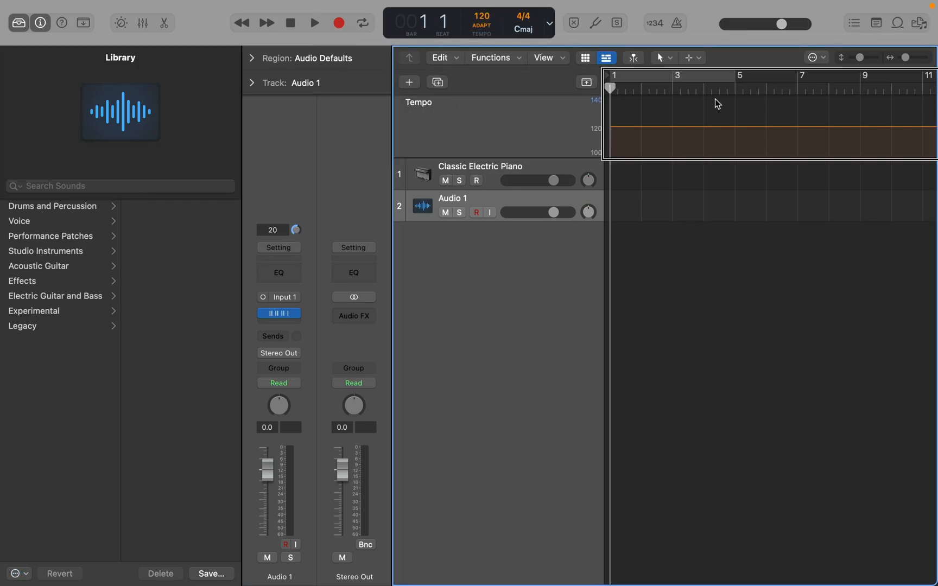
# Step: Enable input monitoring on Audio 1 and record a take, then stop
pyautogui.click(496, 206)
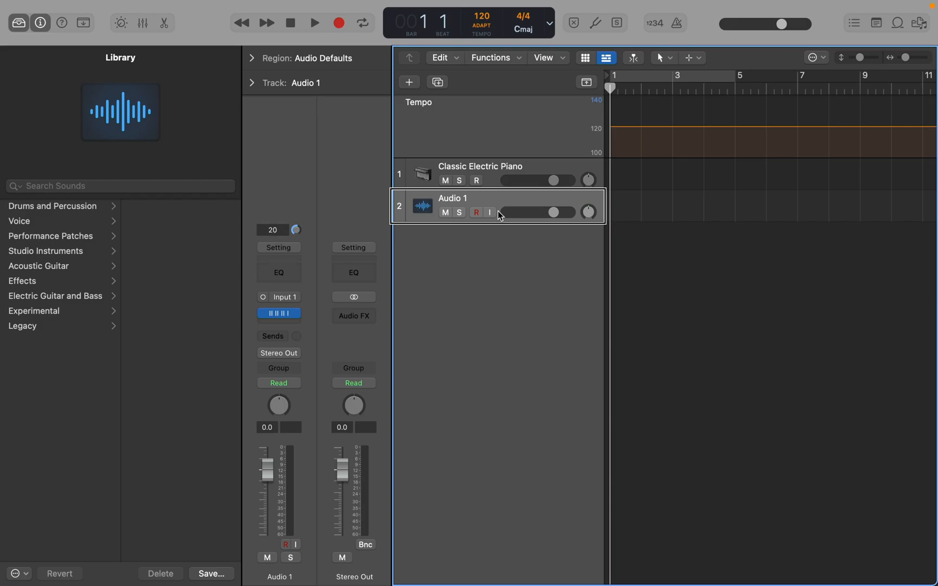
pyautogui.click(489, 213)
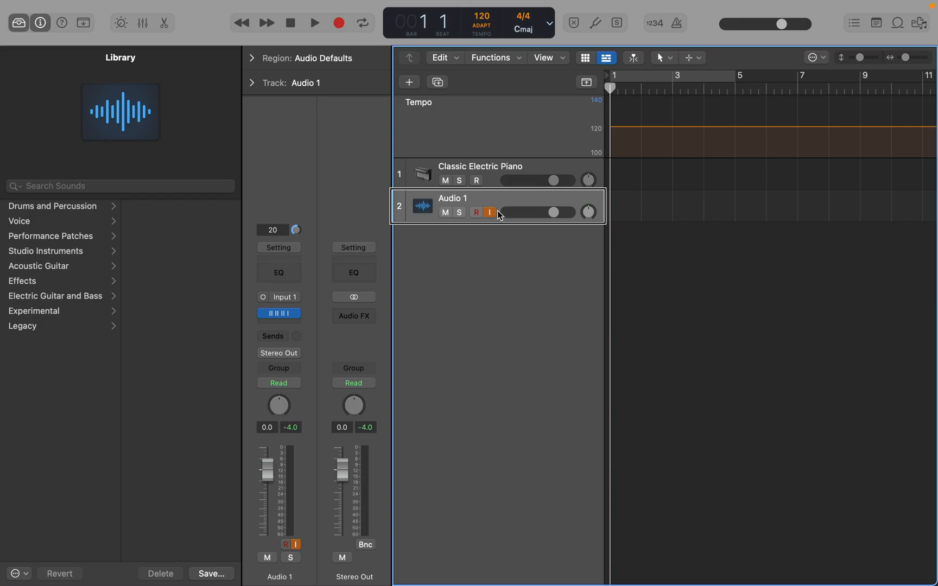
pyautogui.click(314, 22)
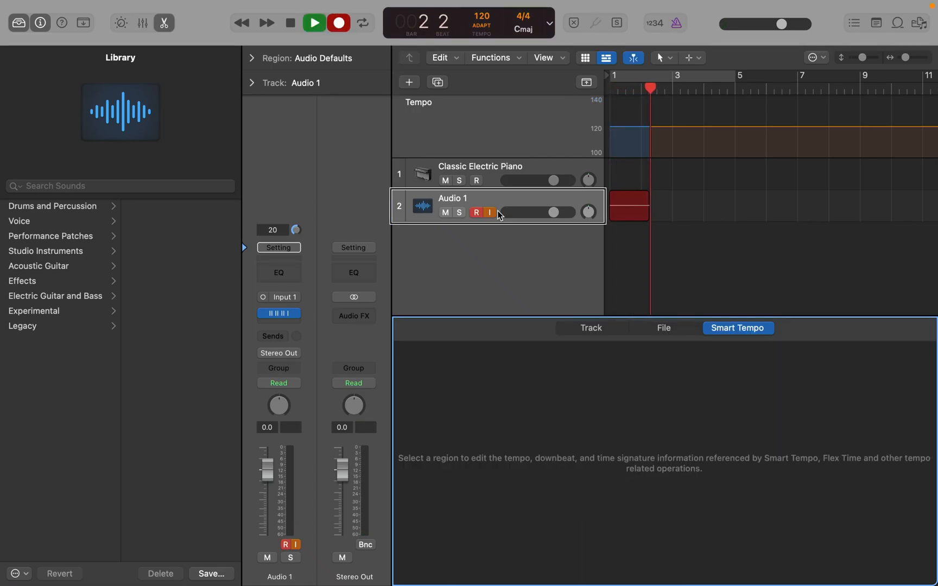
pyautogui.click(314, 23)
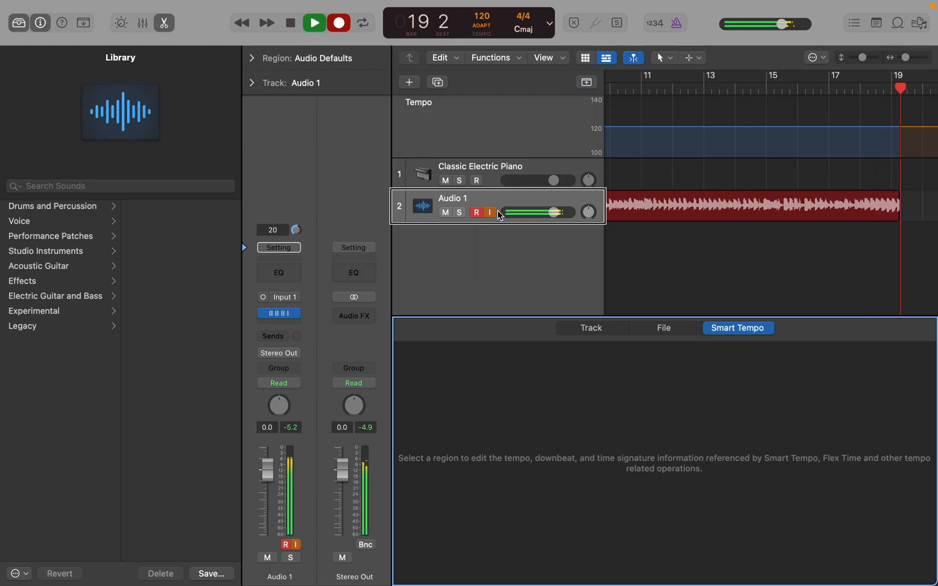
pyautogui.click(313, 23)
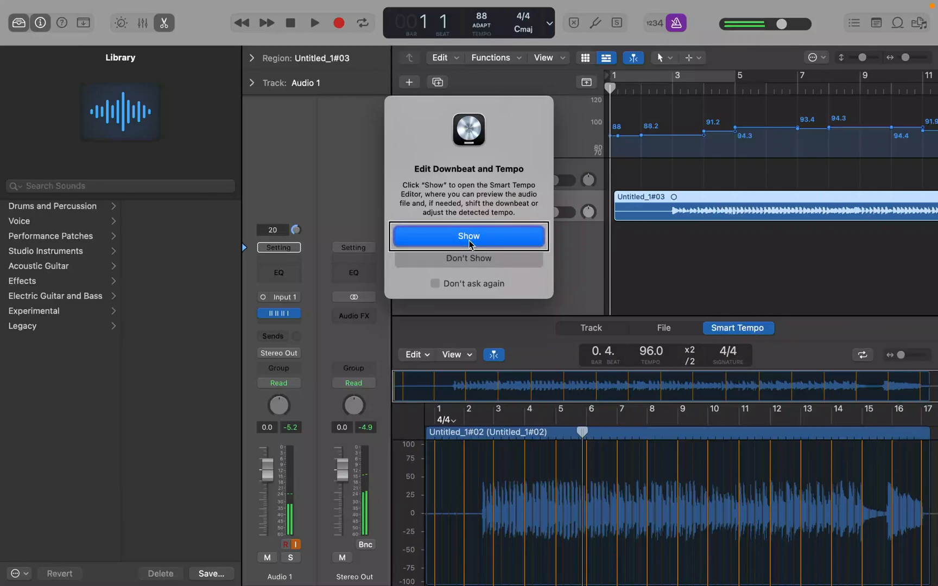
# Step: Show the new take in the Smart Tempo Editor from the Edit Downbeat dialog
pyautogui.click(468, 236)
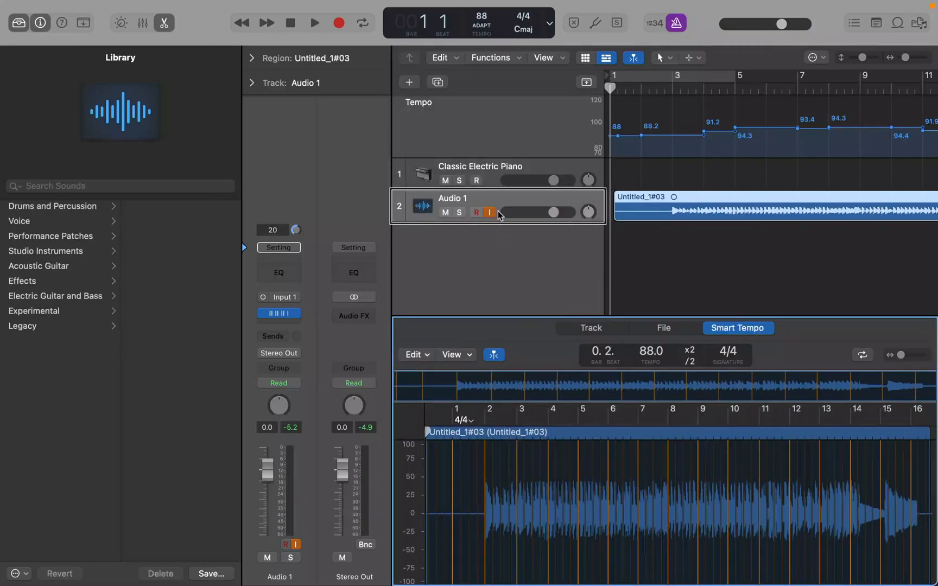
pyautogui.moveTo(501, 214)
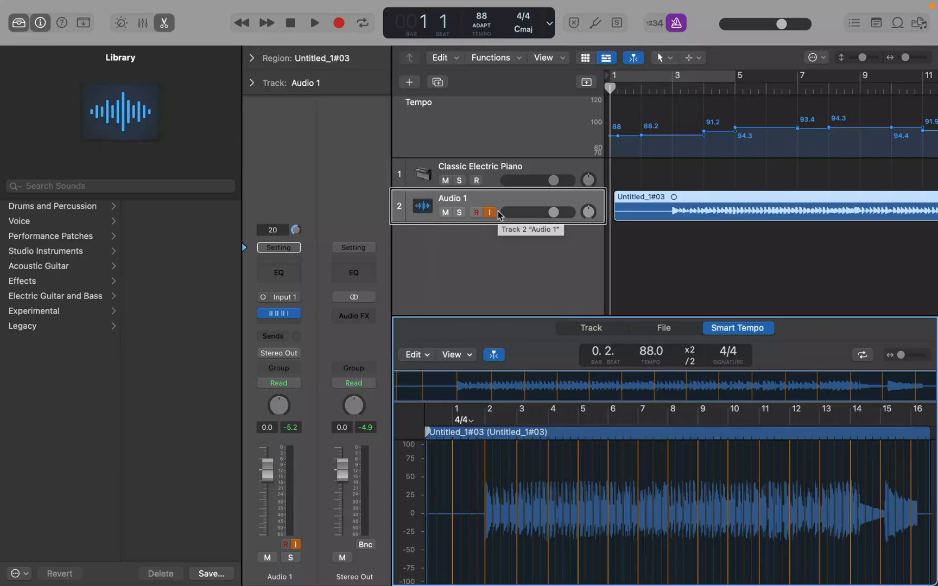
pyautogui.click(314, 23)
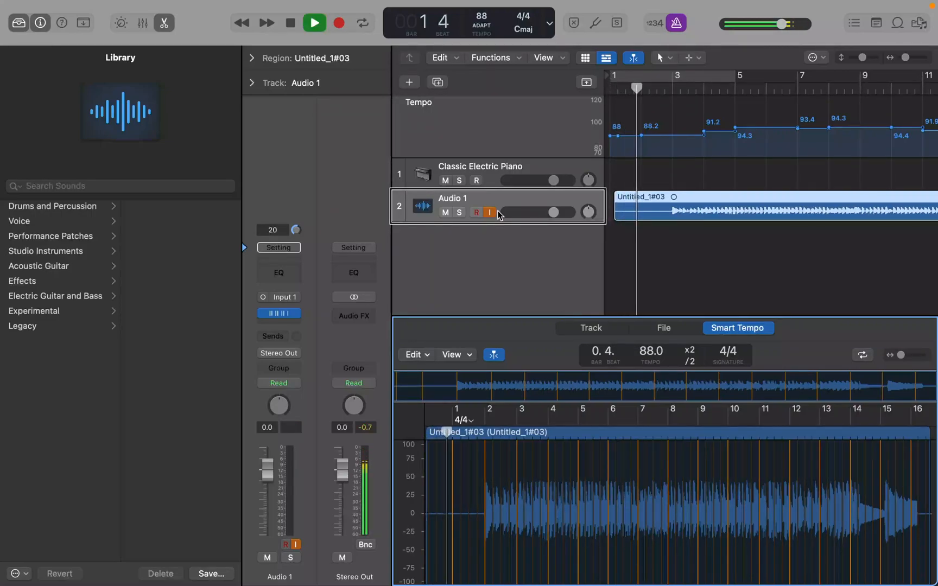
pyautogui.click(314, 21)
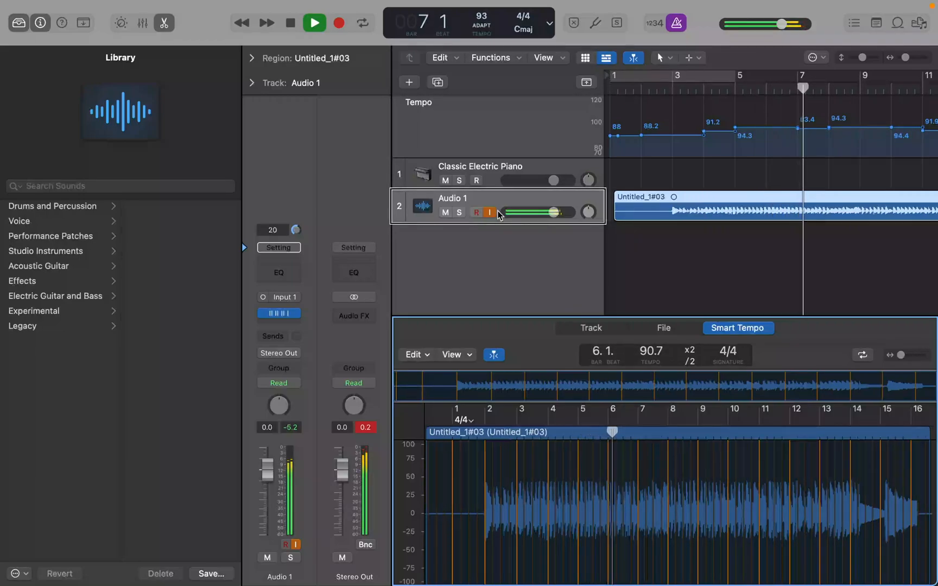
pyautogui.click(314, 23)
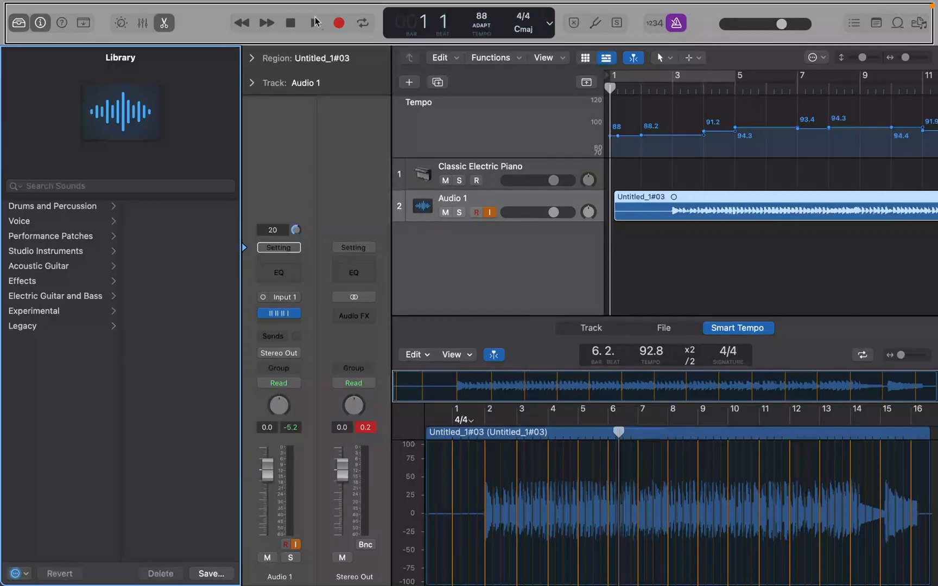
# Step: Return the playhead to the start before editing the take's downbeat
pyautogui.click(266, 22)
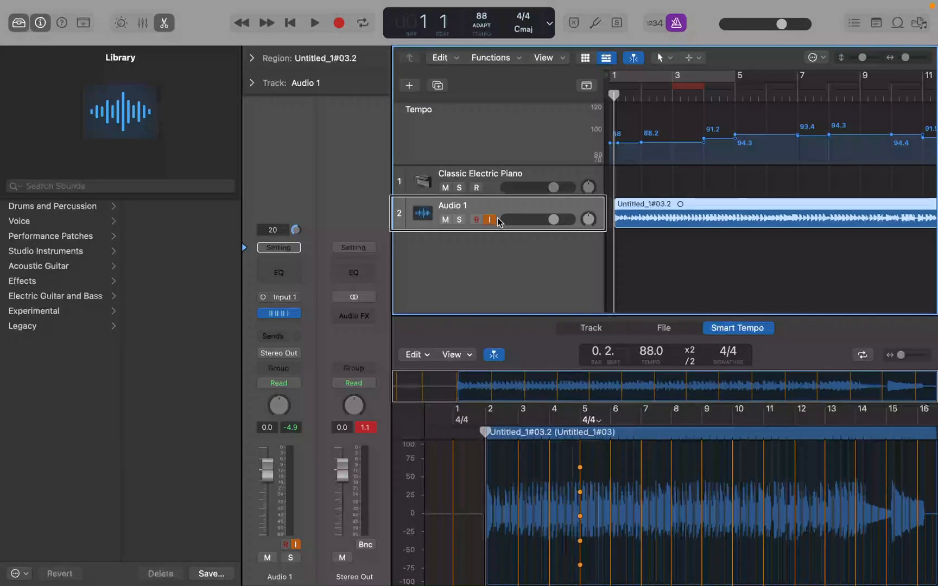
pyautogui.moveTo(500, 222)
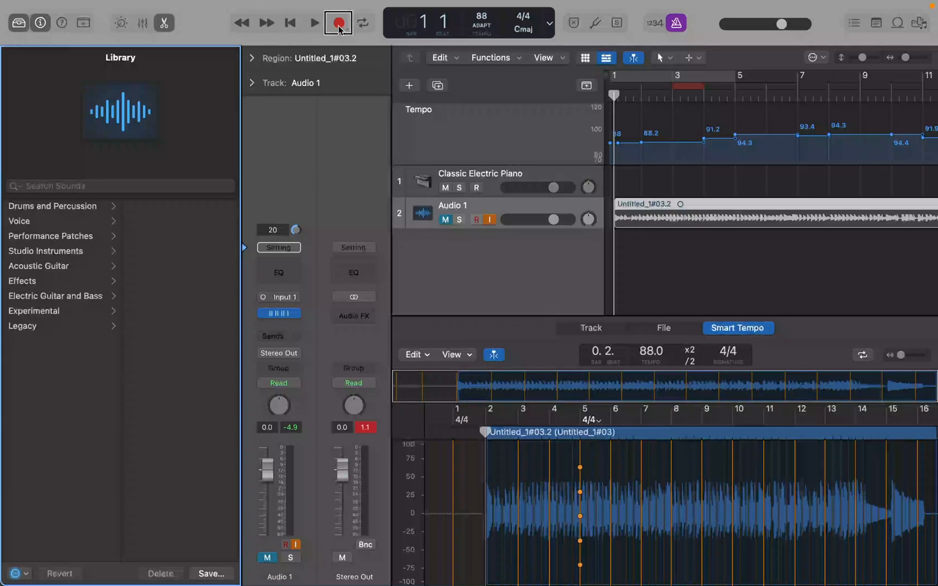
# Step: Play the take under the current 4/4 signature and stop
pyautogui.click(338, 23)
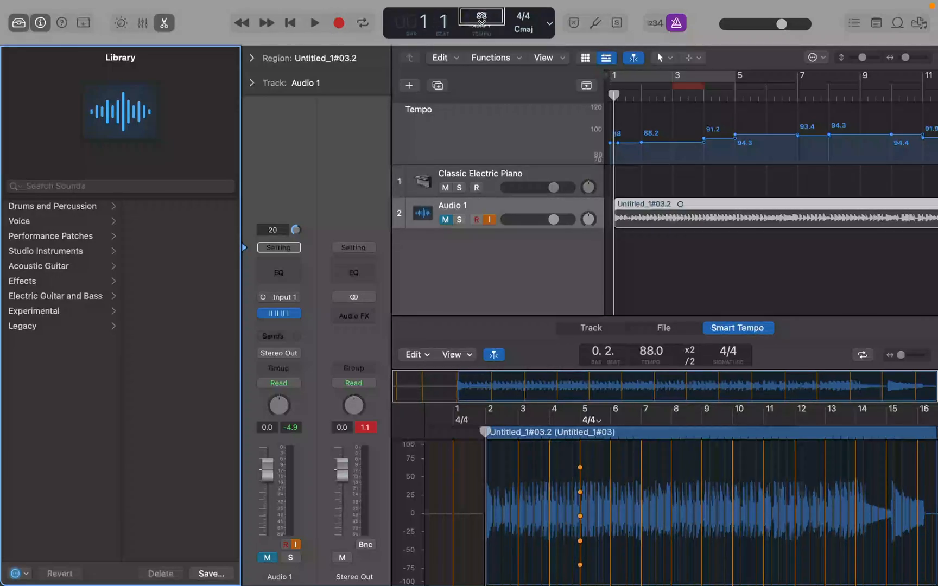
pyautogui.moveTo(480, 15)
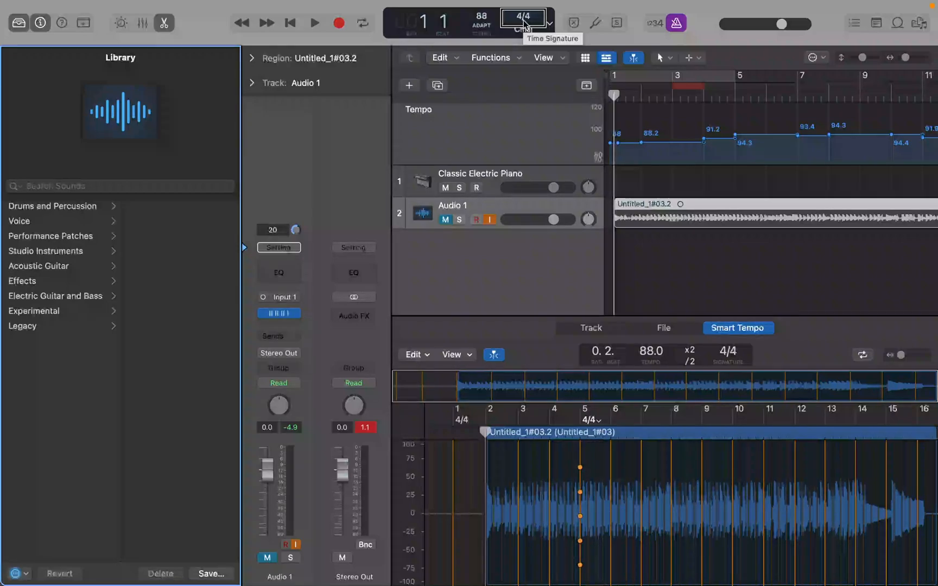
pyautogui.click(314, 23)
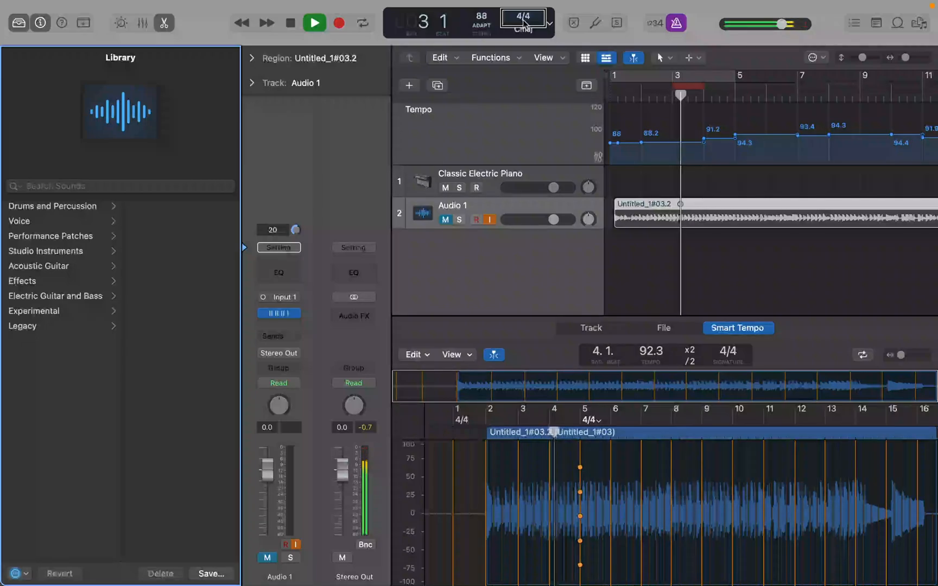
pyautogui.click(313, 23)
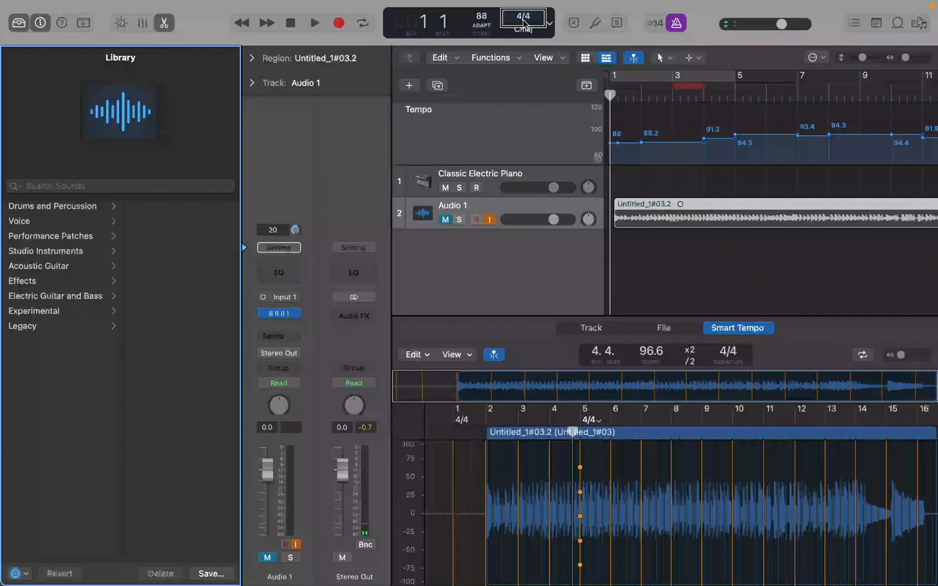
# Step: Change the project time signature to 3/4 and play it back to hear it
pyautogui.click(521, 16)
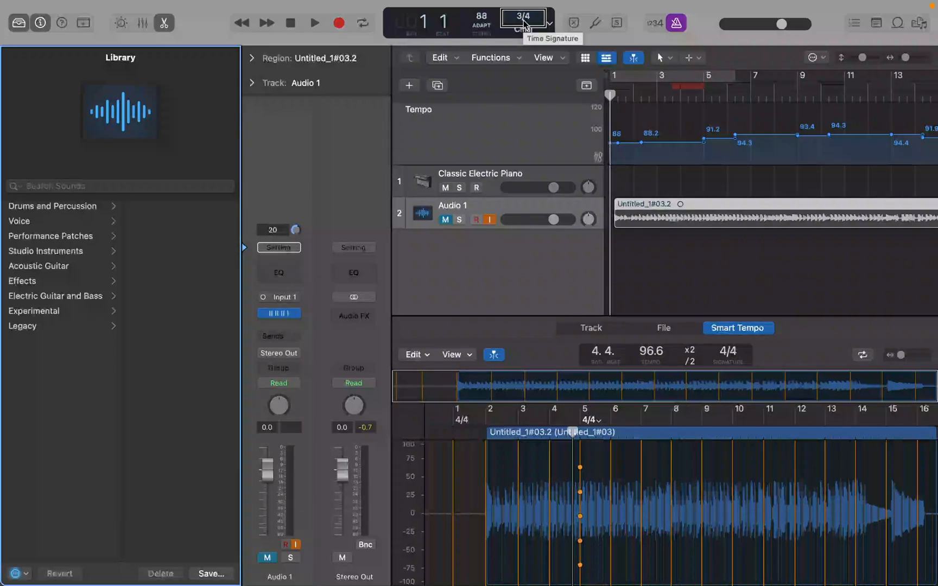
pyautogui.click(314, 23)
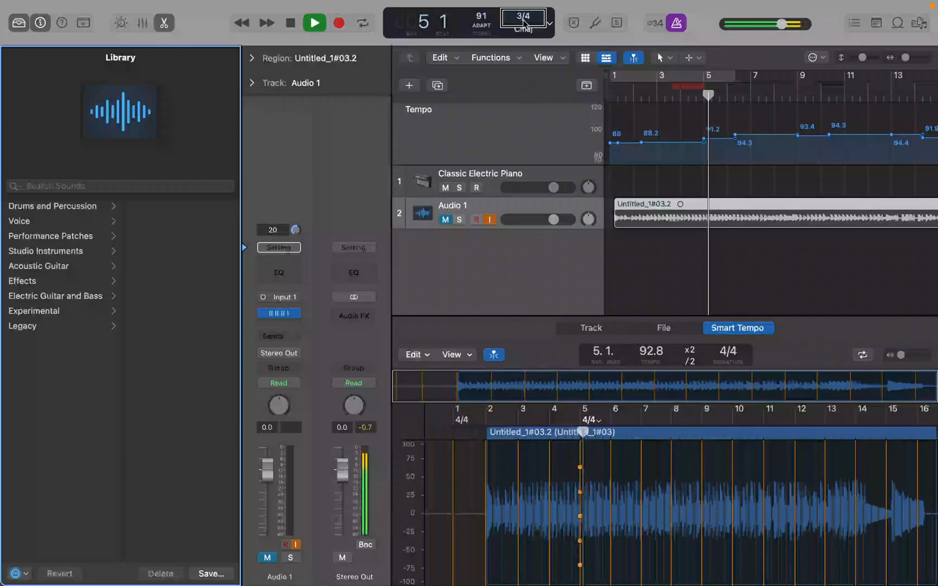
pyautogui.click(314, 23)
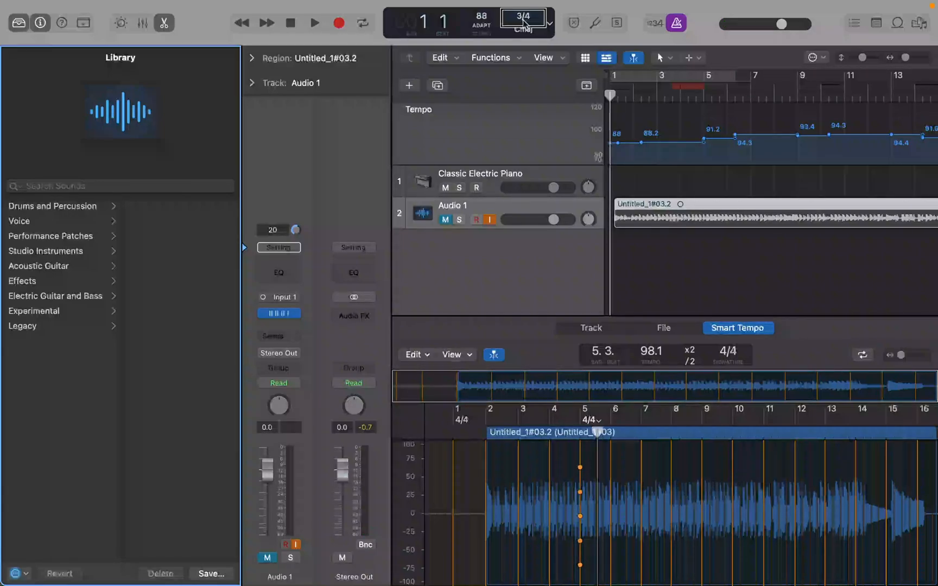
# Step: Set the project time signature to 6/8 and audition it during playback
pyautogui.click(523, 16)
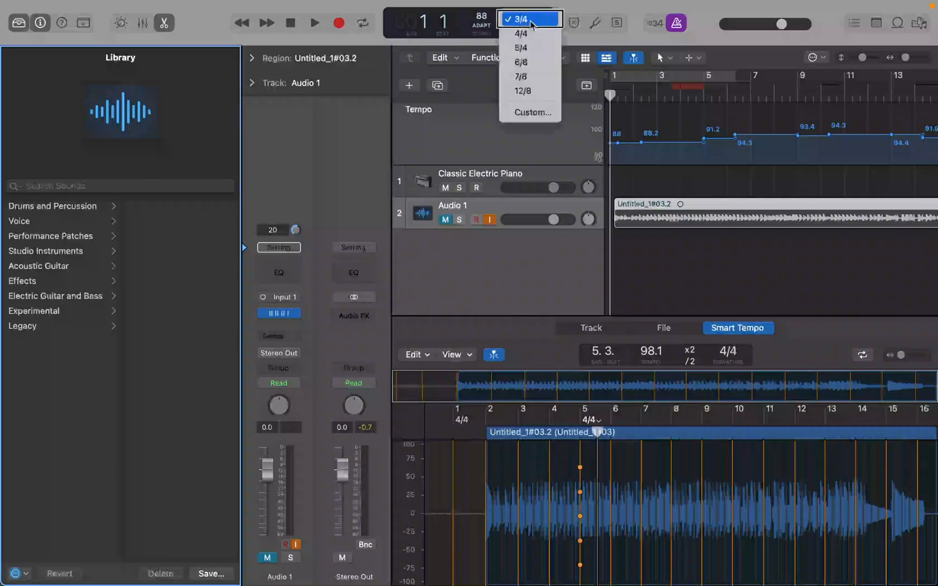
pyautogui.moveTo(528, 61)
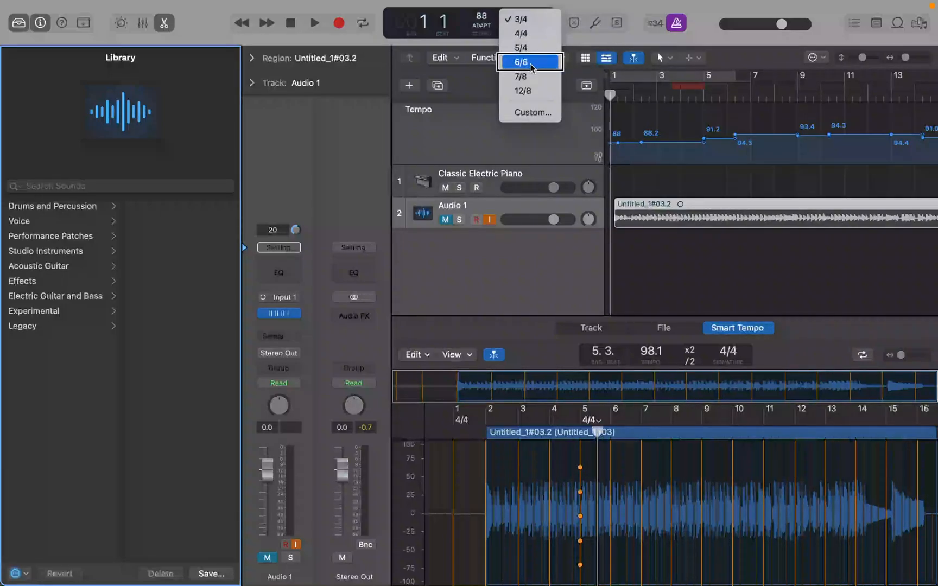
pyautogui.click(521, 61)
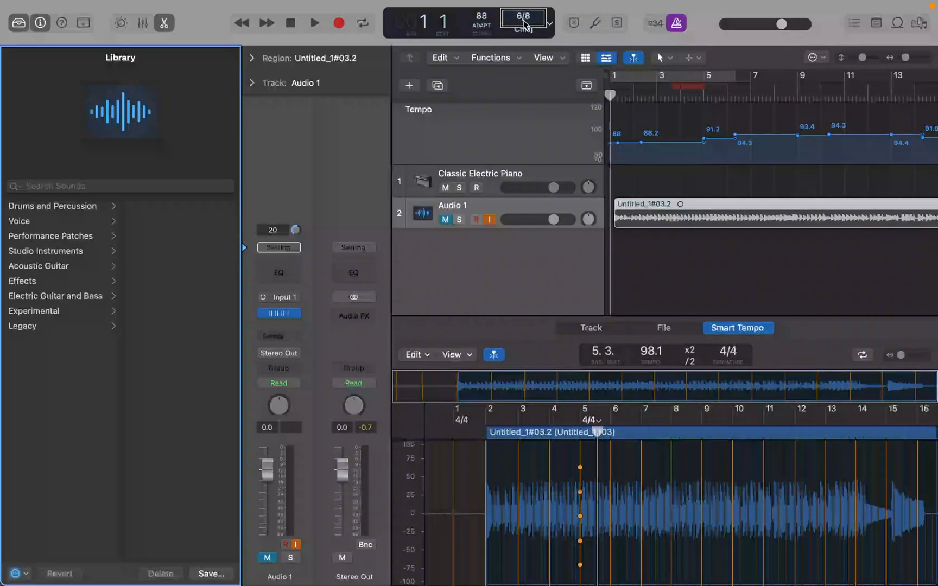
pyautogui.moveTo(522, 18)
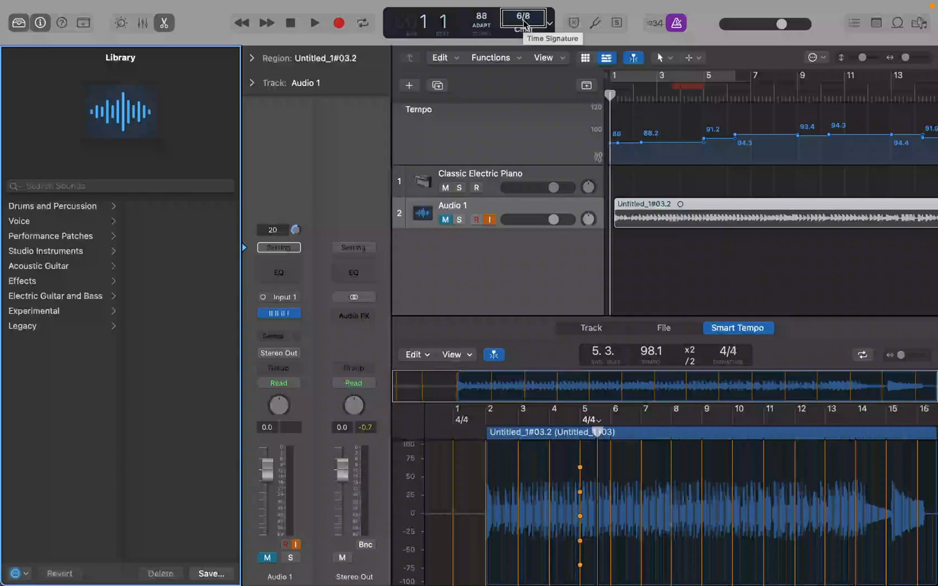
pyautogui.click(314, 23)
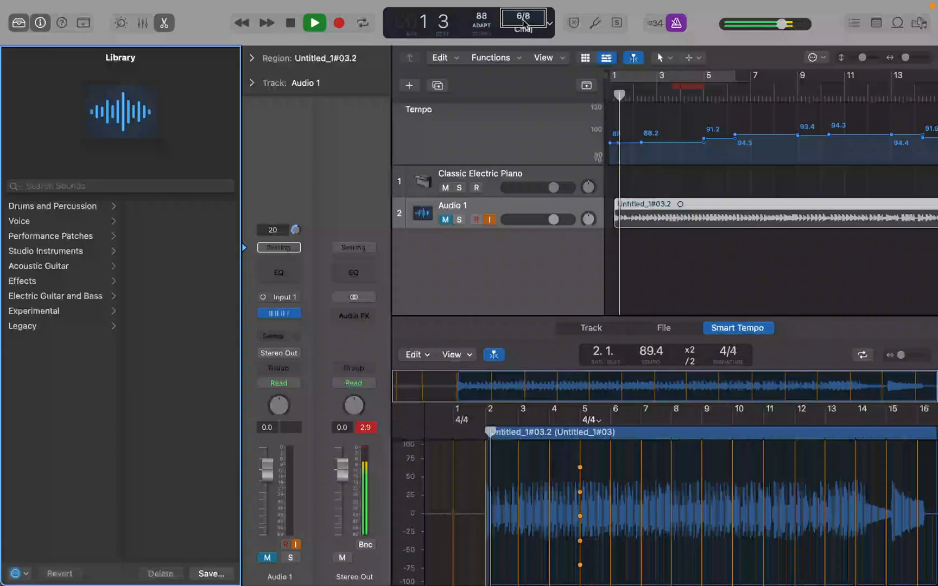
pyautogui.click(313, 22)
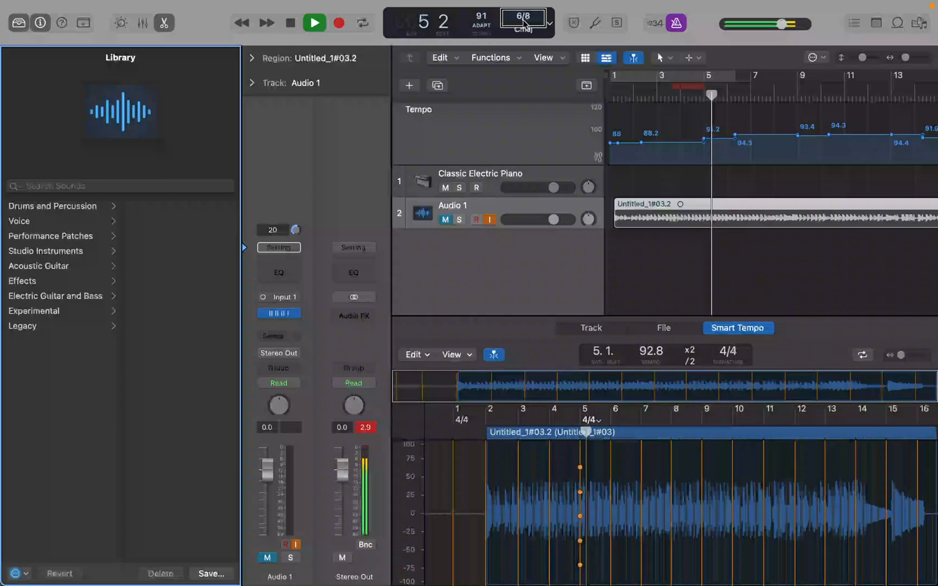
pyautogui.click(290, 23)
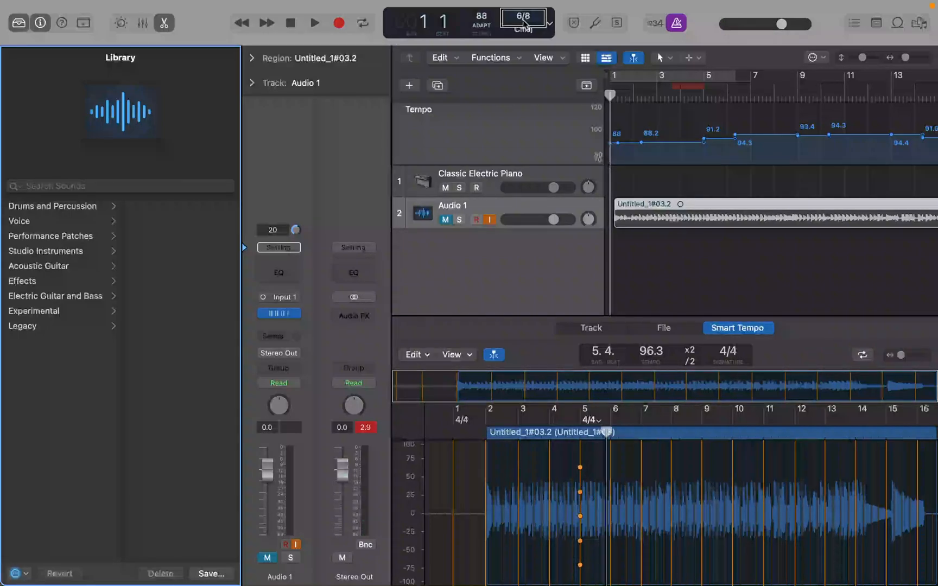
# Step: Open Project Settings on the Metronome tab via Record > Metronome Settings
pyautogui.click(480, 16)
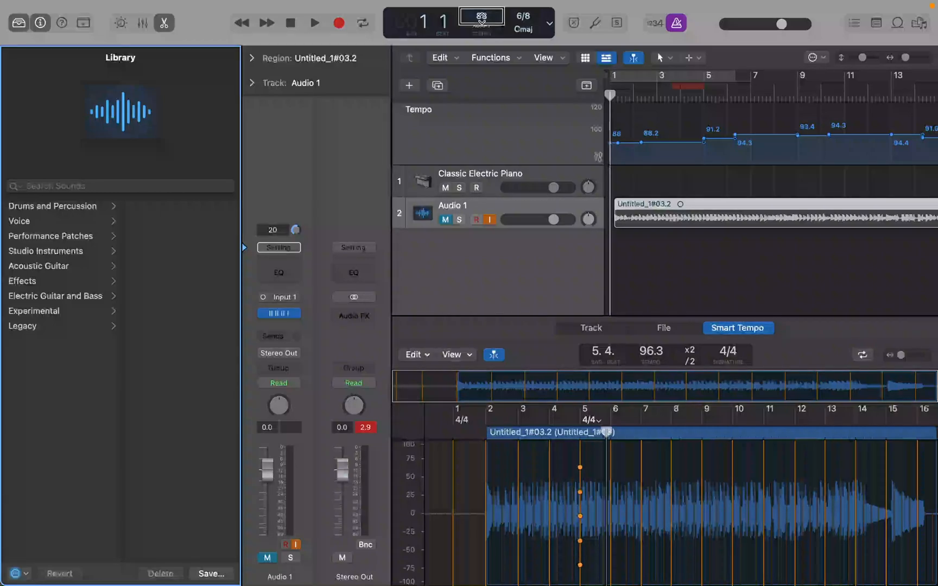
pyautogui.moveTo(480, 16)
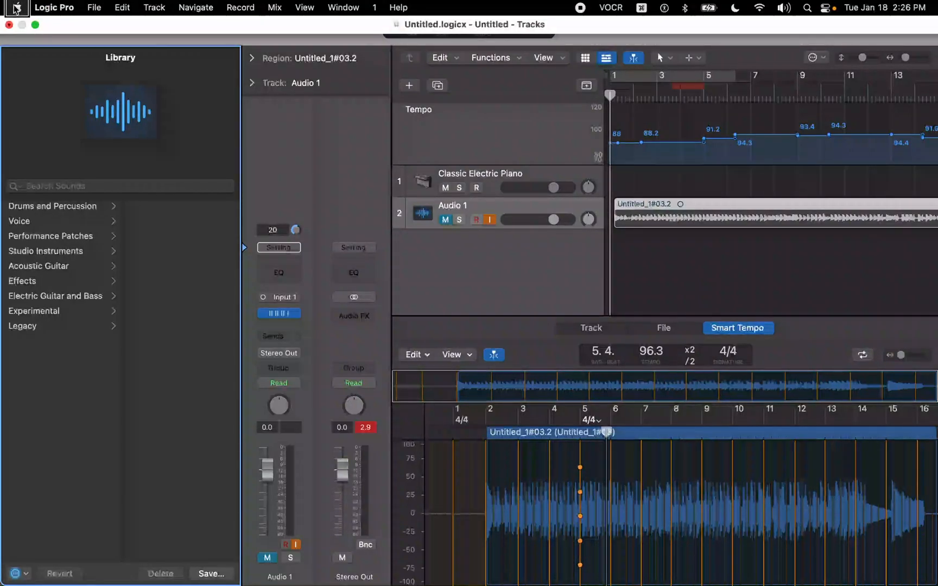
pyautogui.moveTo(240, 8)
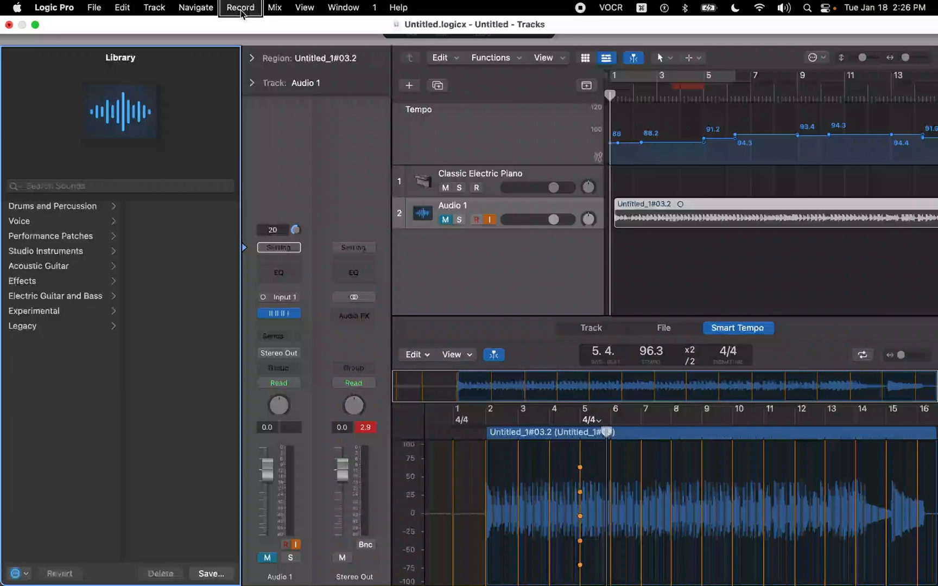
pyautogui.click(240, 7)
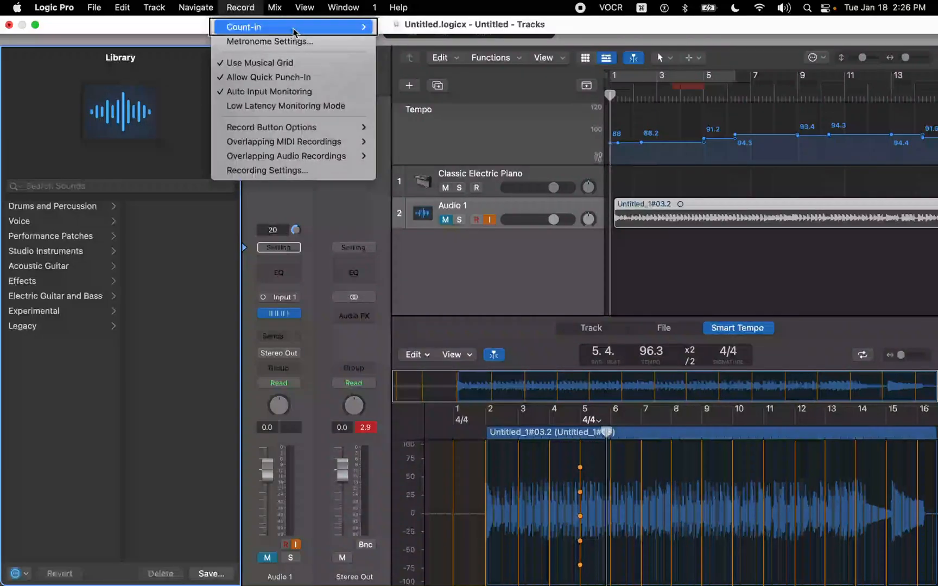
pyautogui.moveTo(293, 42)
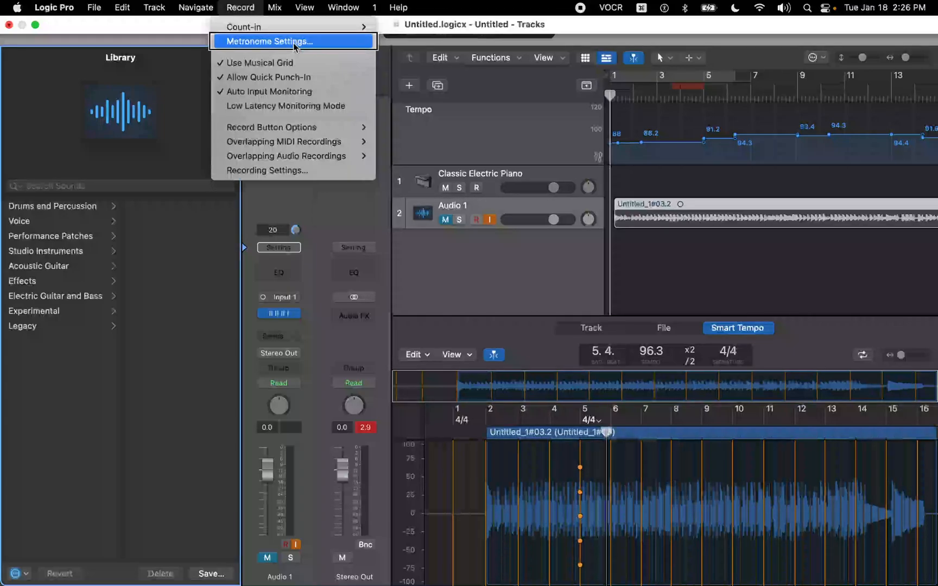
pyautogui.click(268, 41)
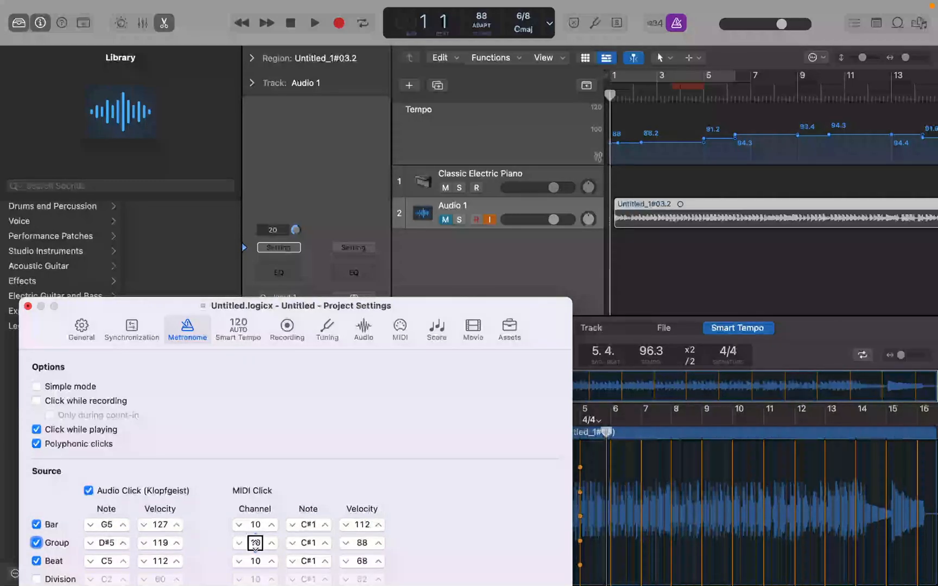
# Step: Edit a metronome click value and audition it during playback before showing the Mixer
pyautogui.click(51, 560)
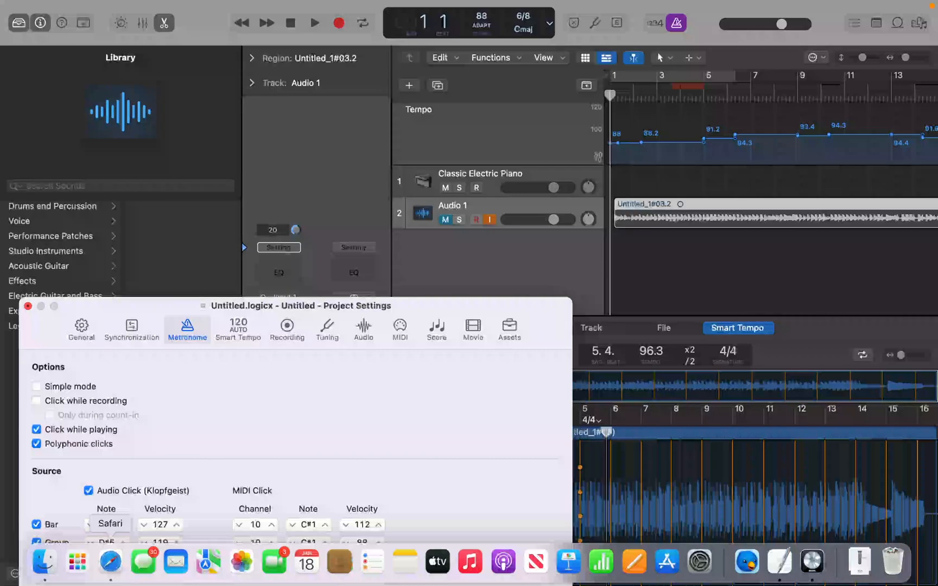
pyautogui.click(313, 22)
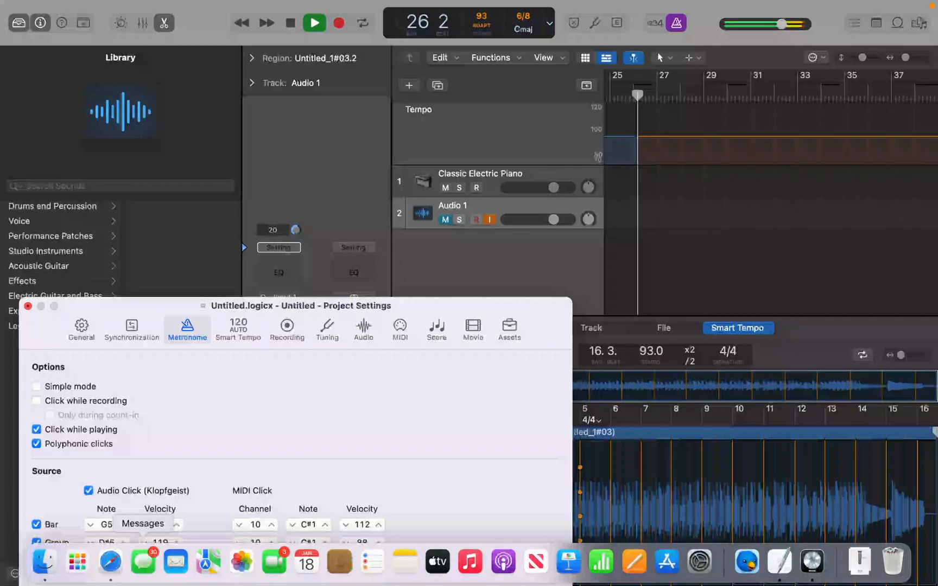
pyautogui.click(314, 22)
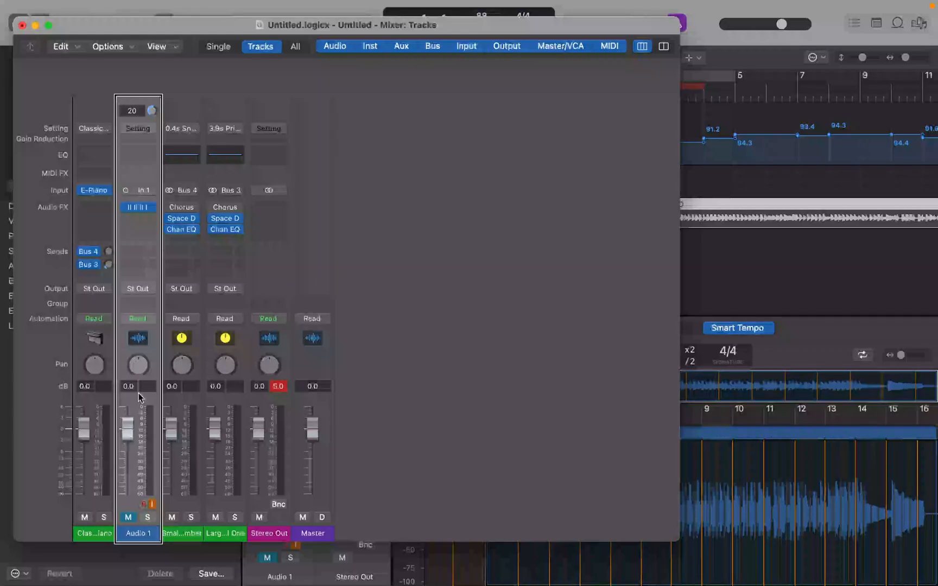
pyautogui.click(181, 533)
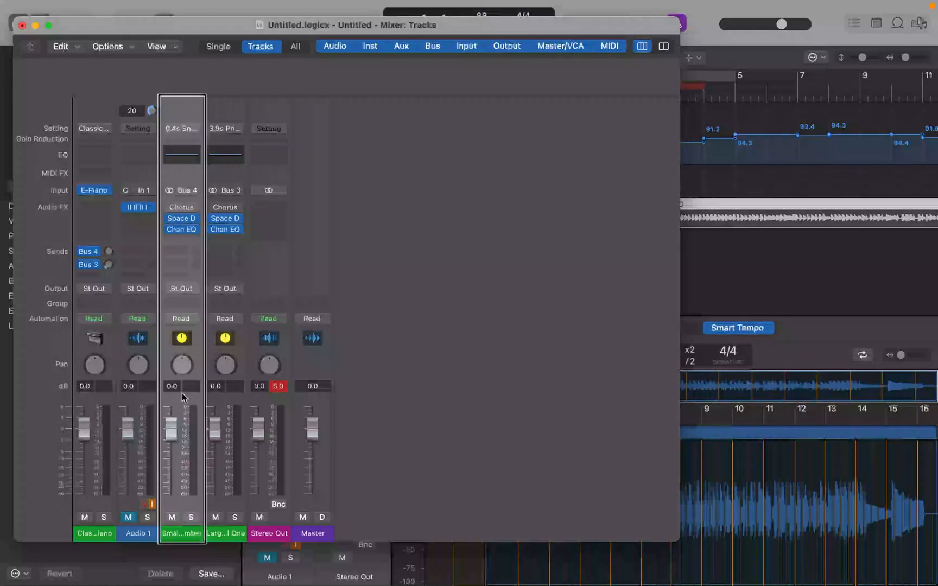
pyautogui.click(268, 533)
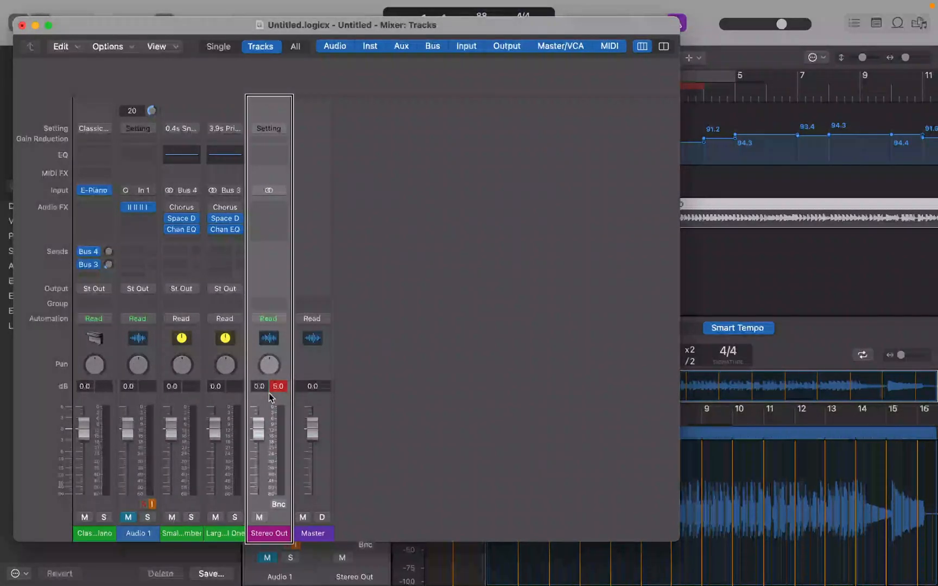
pyautogui.click(312, 533)
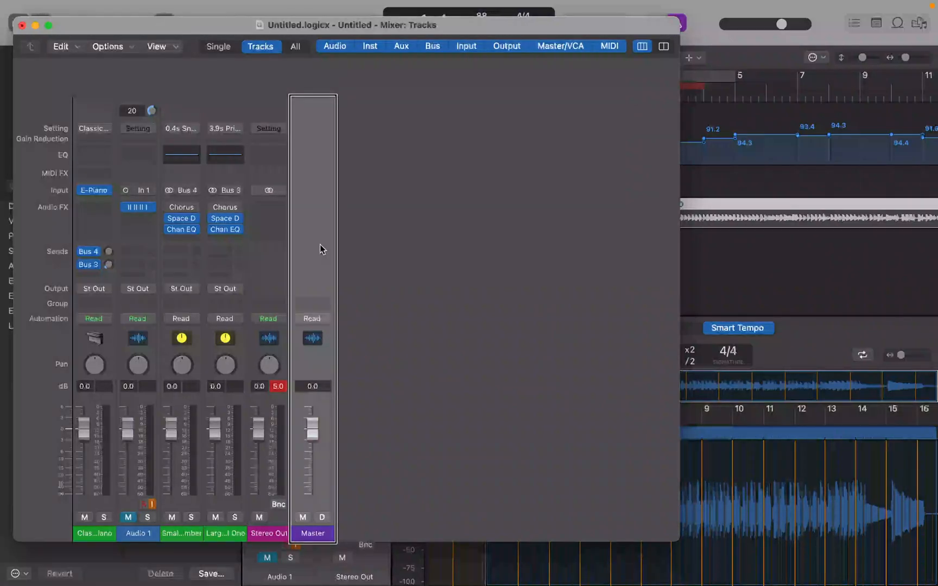